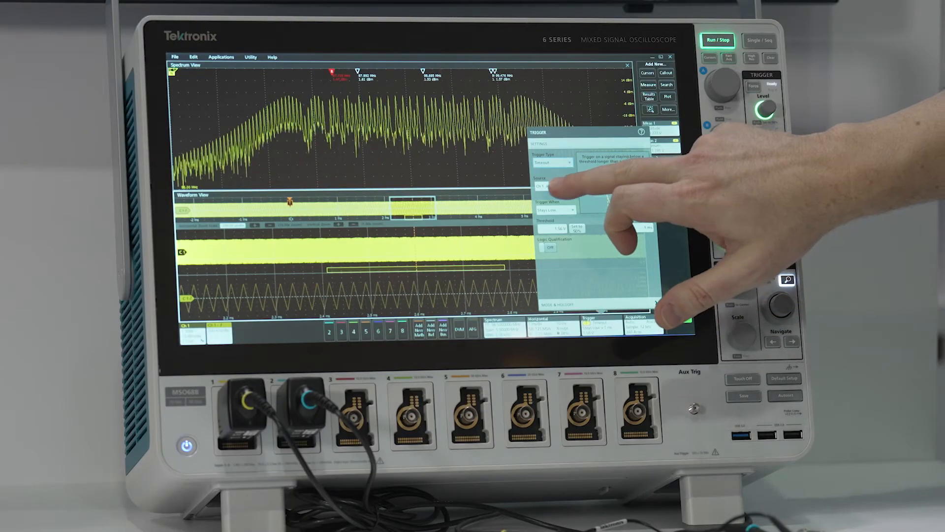
Step: Expand the timeout trigger's Source dropdown to show the Analog and Freq vs Time channel choices
{"action": "left_click", "coordinate": [551, 186]}
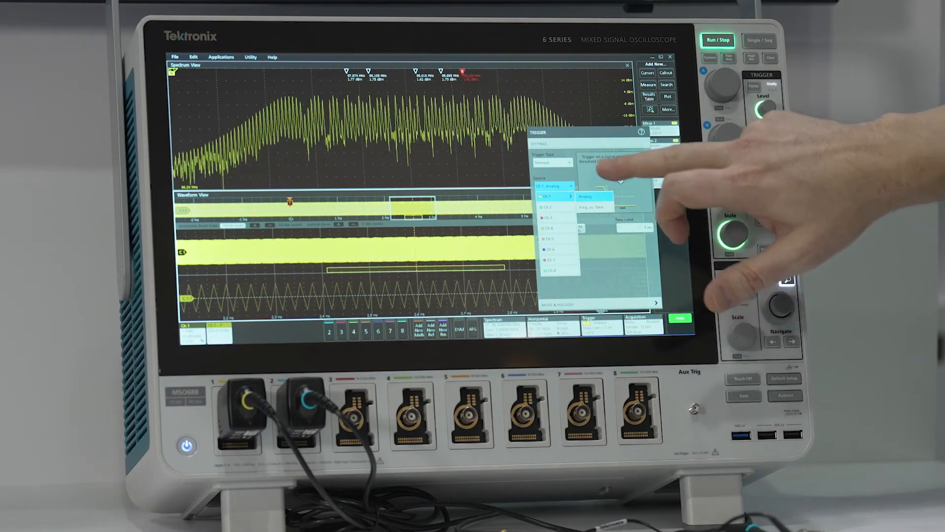